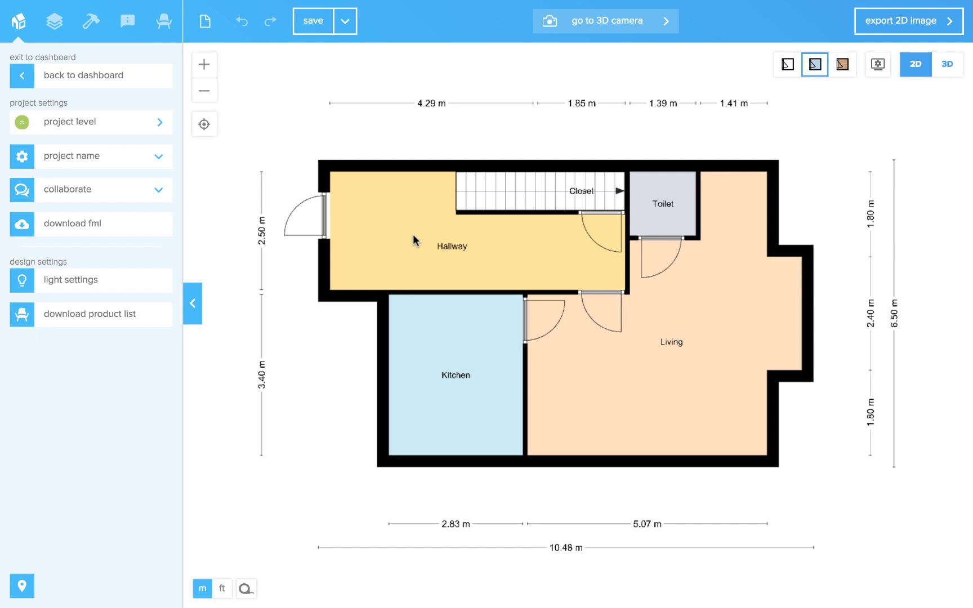
{"action": "mouse_move", "coordinate": [298, 120]}
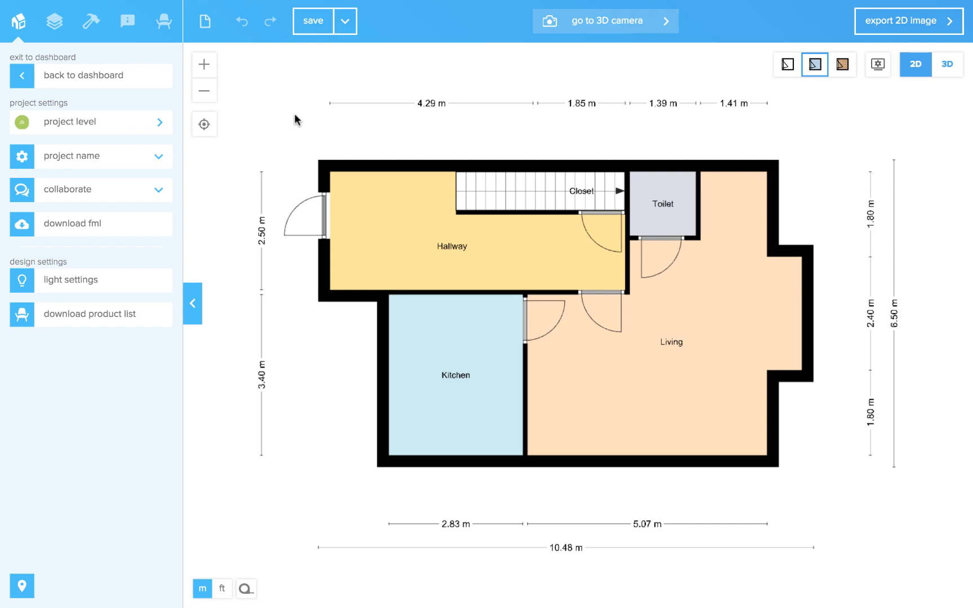
Step: Show the floors panel listing the floors and their saved designs
{"action": "left_click", "coordinate": [55, 20]}
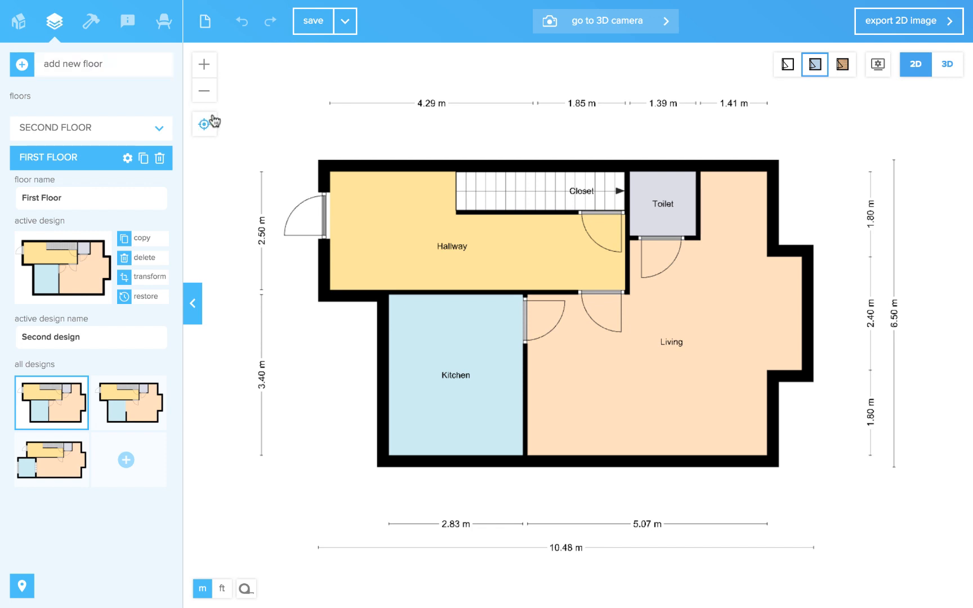
{"action": "mouse_move", "coordinate": [246, 144]}
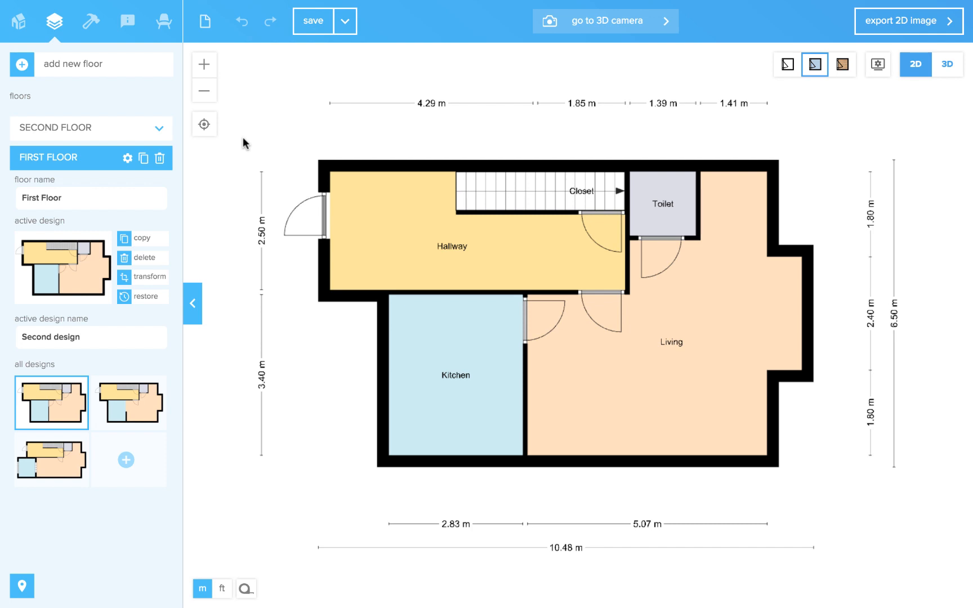
{"action": "mouse_move", "coordinate": [100, 177]}
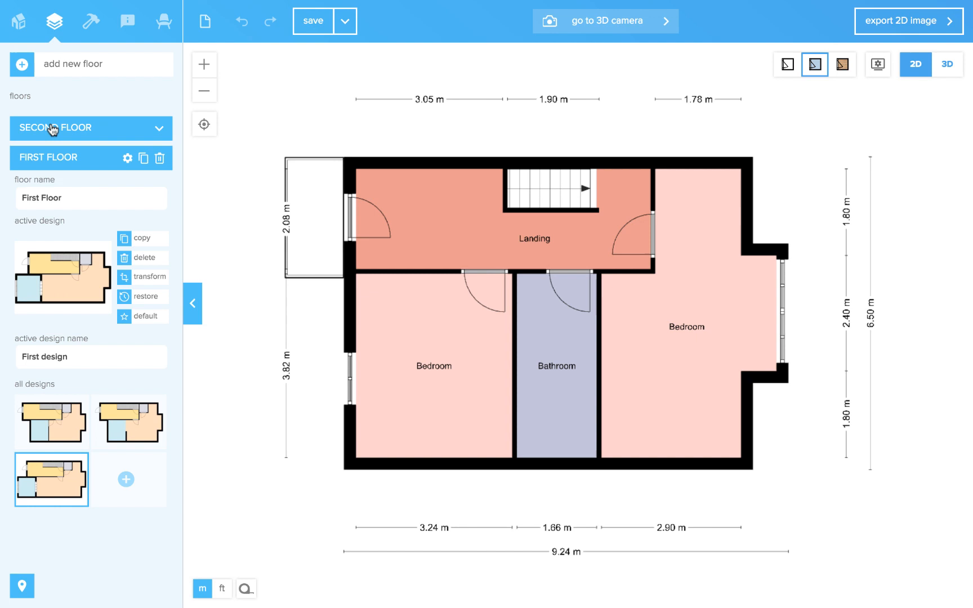
Step: Expand the Second Floor to show its Landing, Bedrooms and Bathroom plan
{"action": "left_click", "coordinate": [57, 128]}
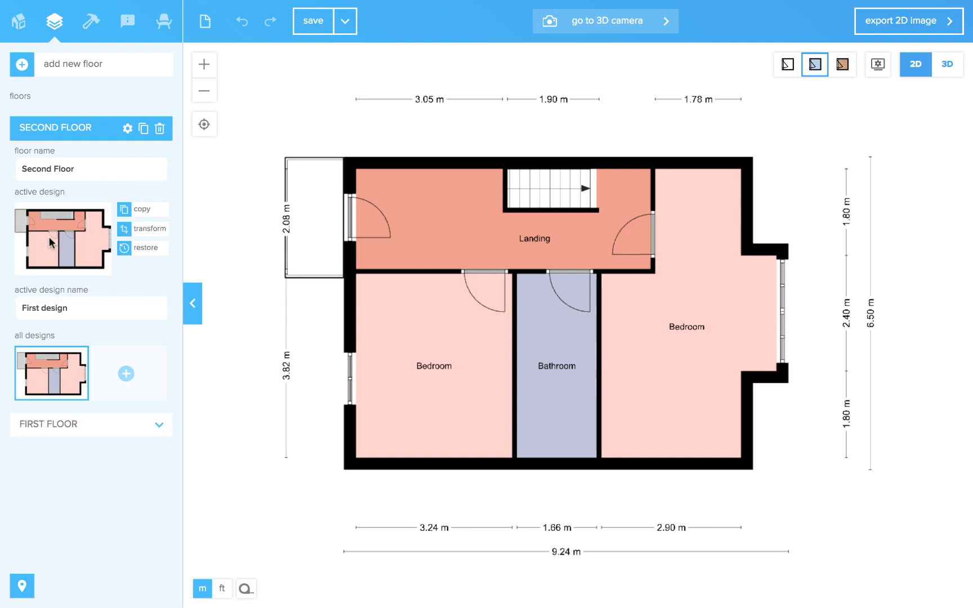
{"action": "mouse_move", "coordinate": [61, 201]}
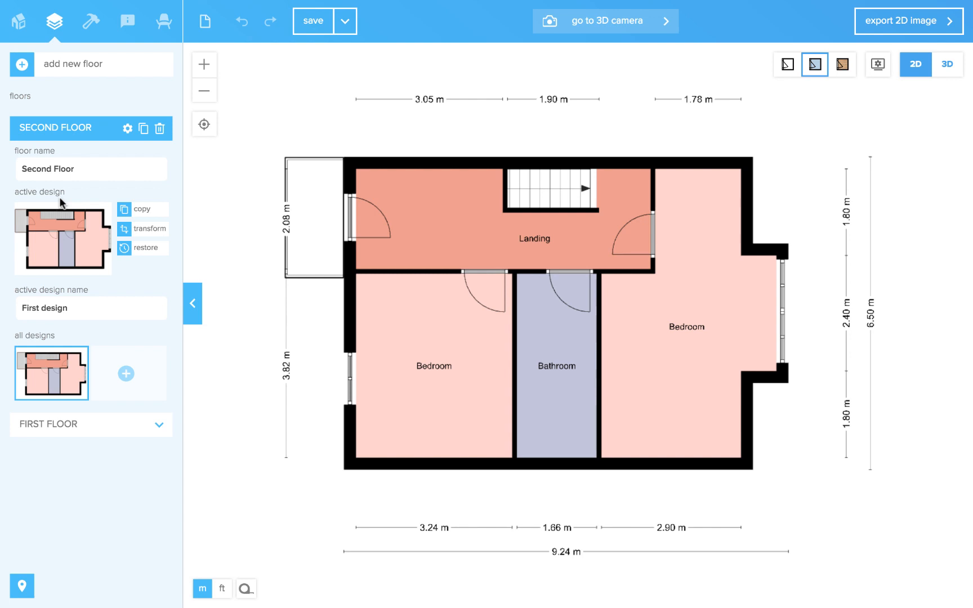
{"action": "mouse_move", "coordinate": [72, 69]}
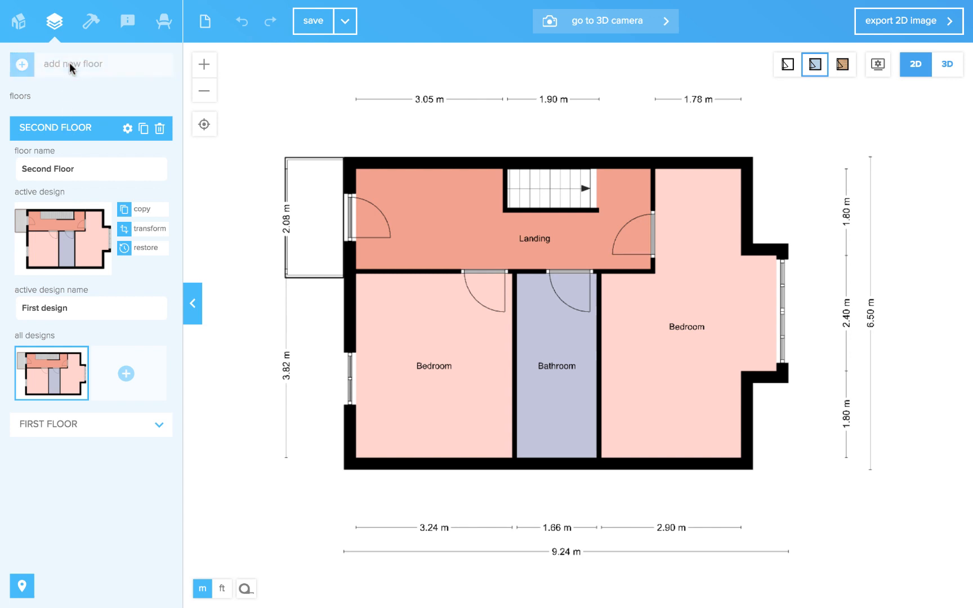
{"action": "left_click", "coordinate": [22, 64]}
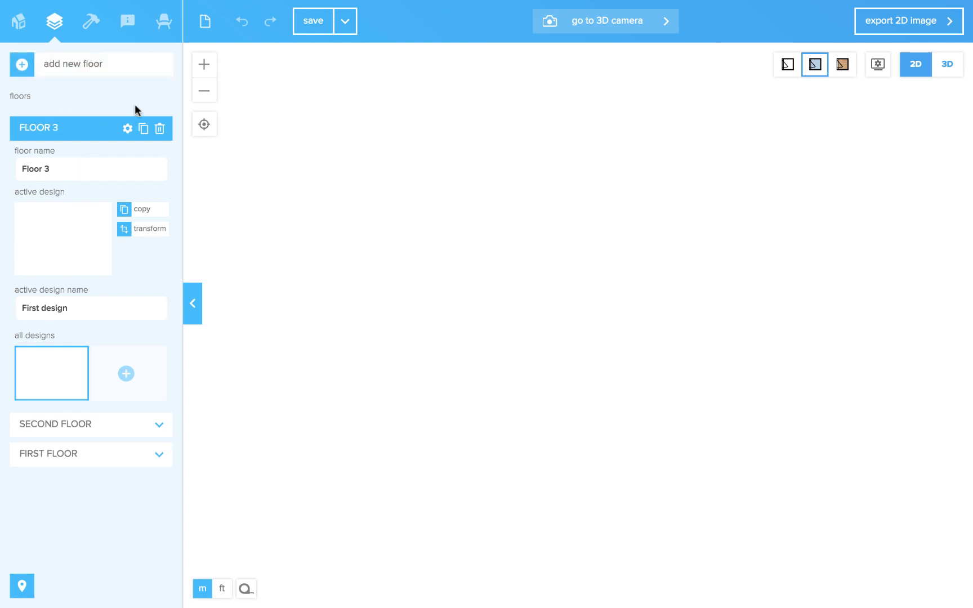
{"action": "left_click", "coordinate": [160, 128]}
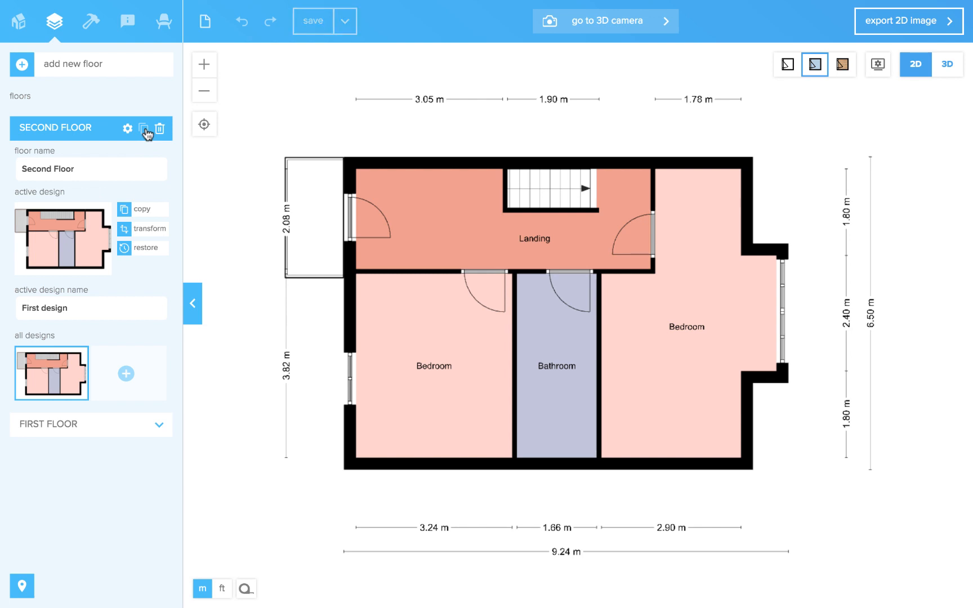
Step: Duplicate the Second Floor into a new floor named 'Third Floor'
{"action": "left_click", "coordinate": [145, 128]}
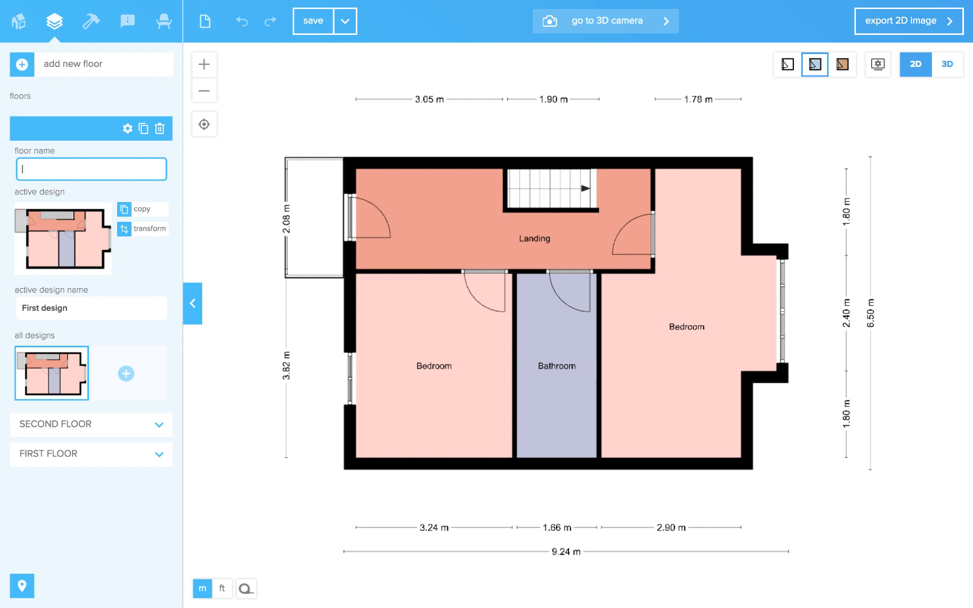
{"action": "type", "text": "Third Floor"}
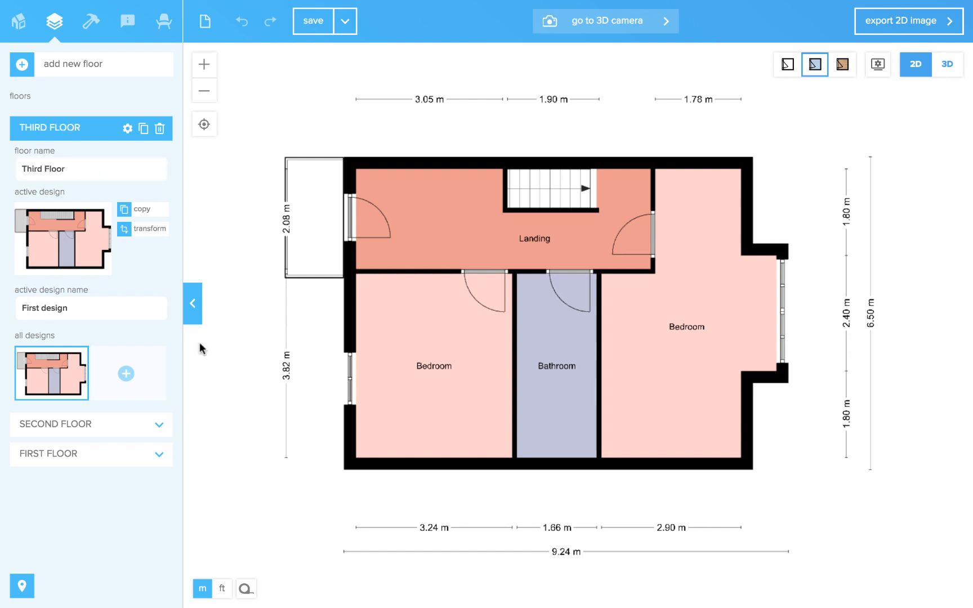
{"action": "mouse_move", "coordinate": [174, 358]}
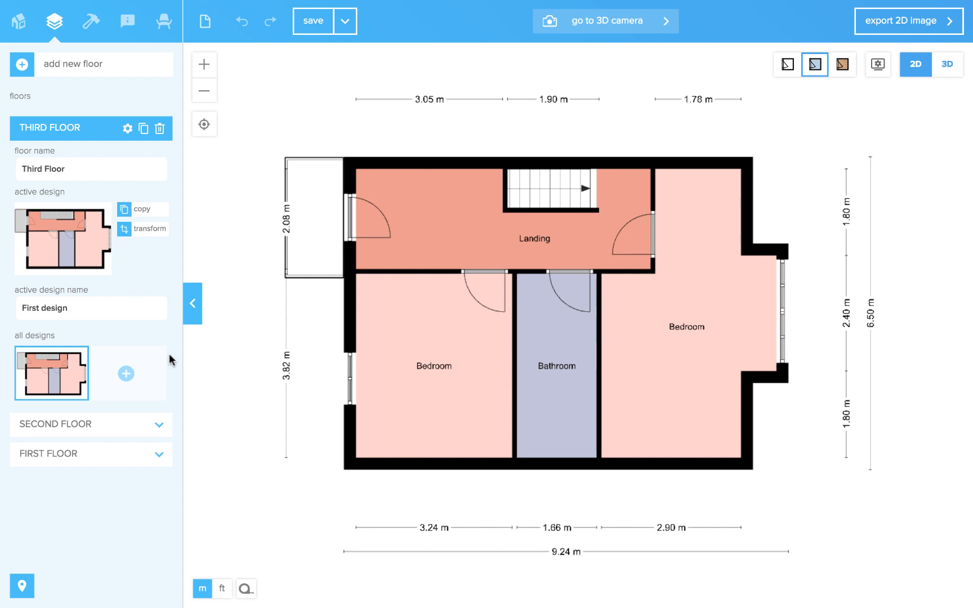
{"action": "mouse_move", "coordinate": [183, 347]}
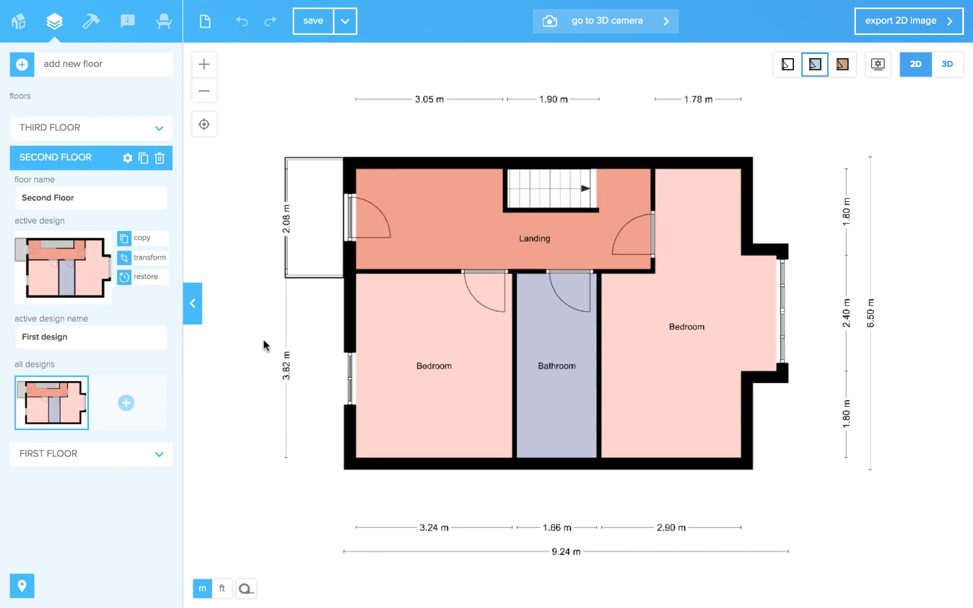
{"action": "mouse_move", "coordinate": [265, 329]}
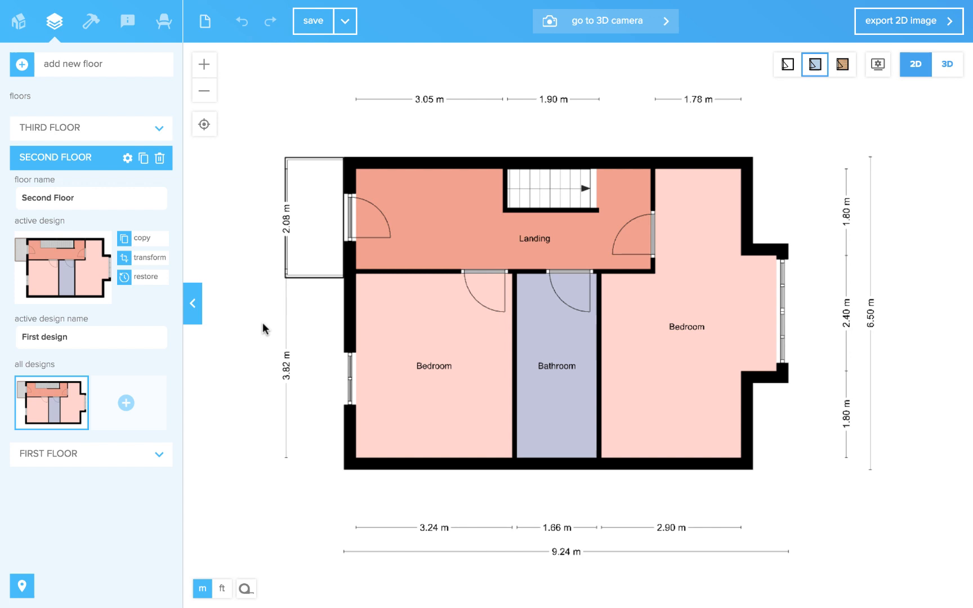
{"action": "mouse_move", "coordinate": [269, 324]}
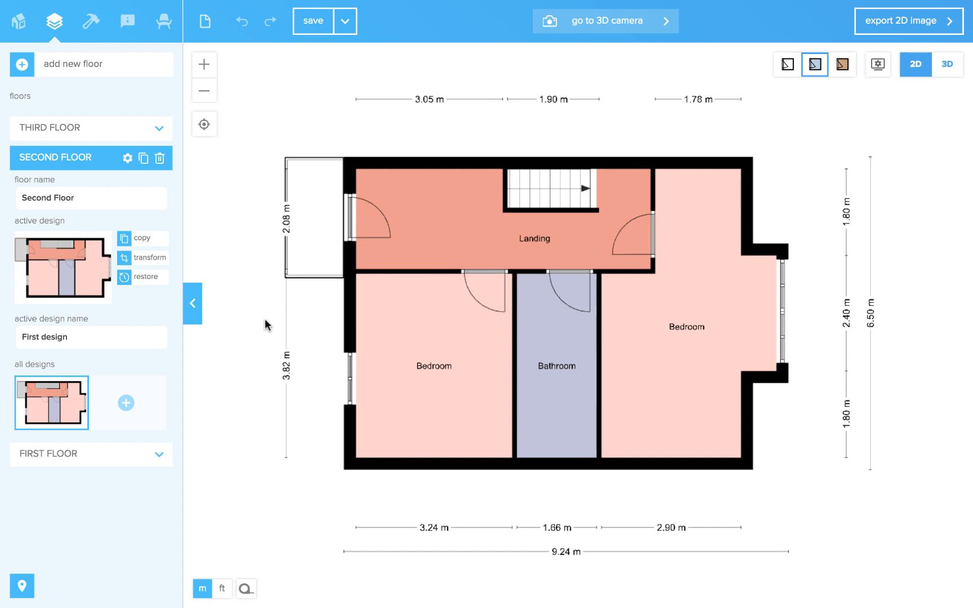
{"action": "mouse_move", "coordinate": [273, 318]}
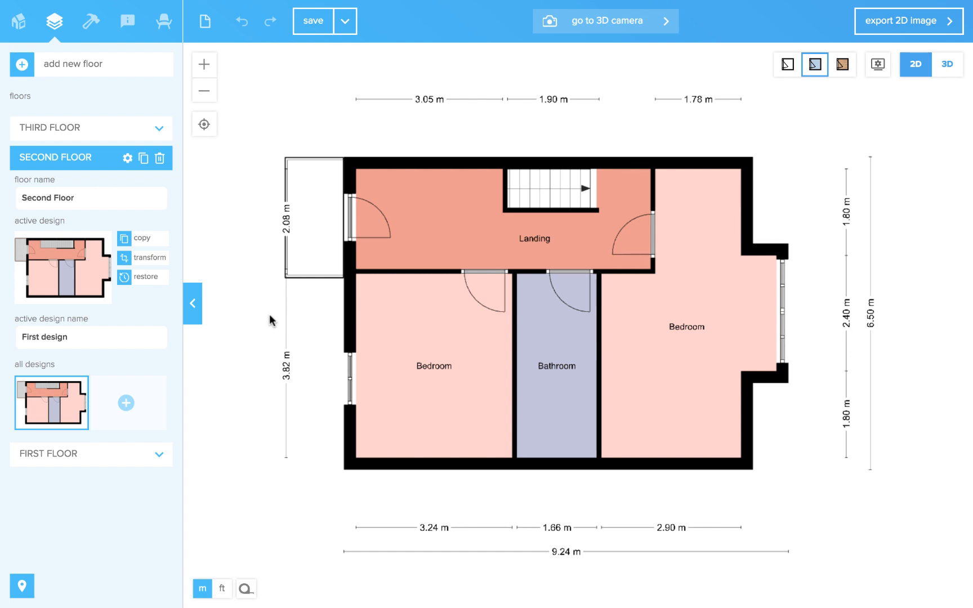
{"action": "mouse_move", "coordinate": [142, 238]}
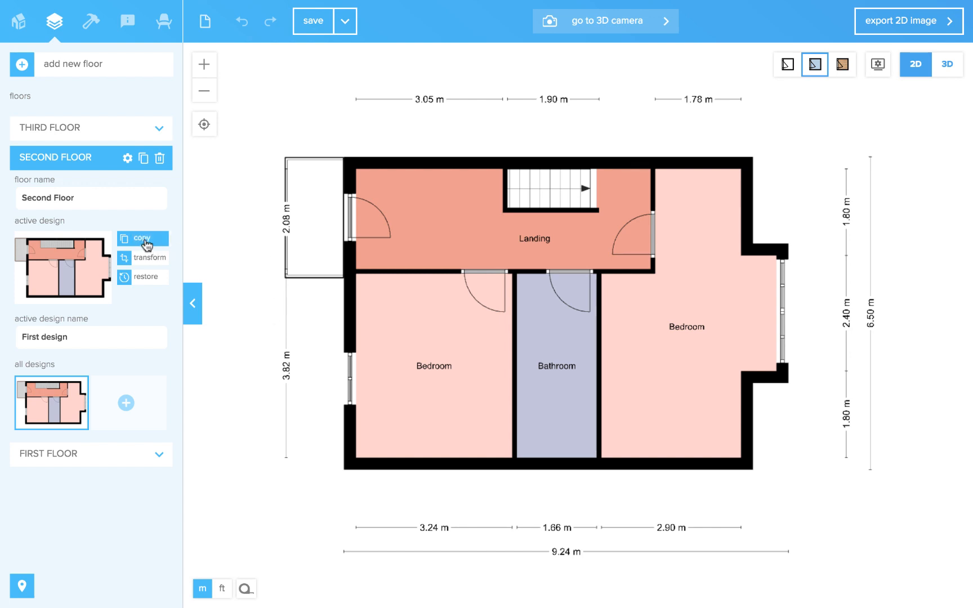
Step: Copy the Second Floor's active design as 'First design (copy)'
{"action": "left_click", "coordinate": [142, 239]}
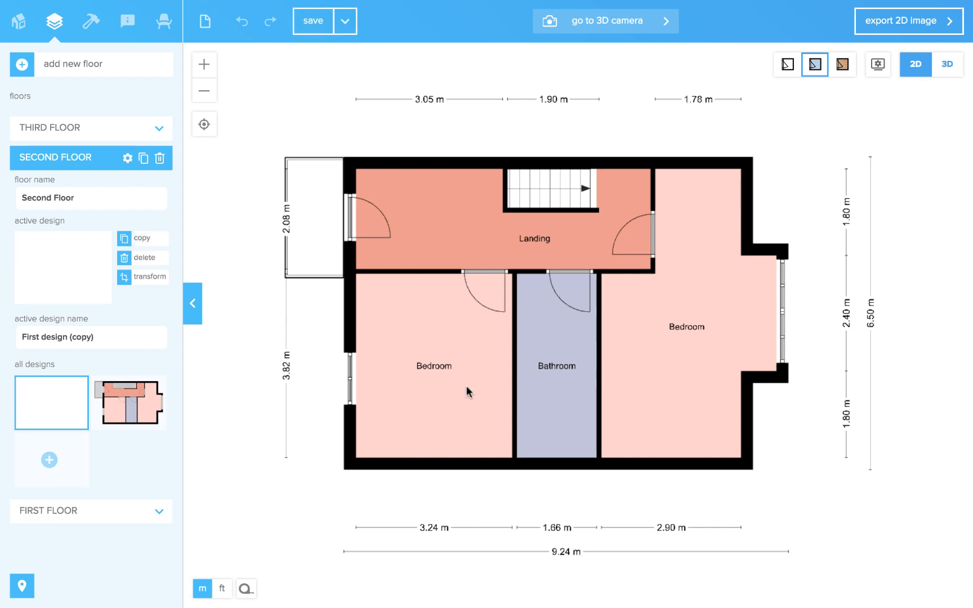
{"action": "mouse_move", "coordinate": [520, 376]}
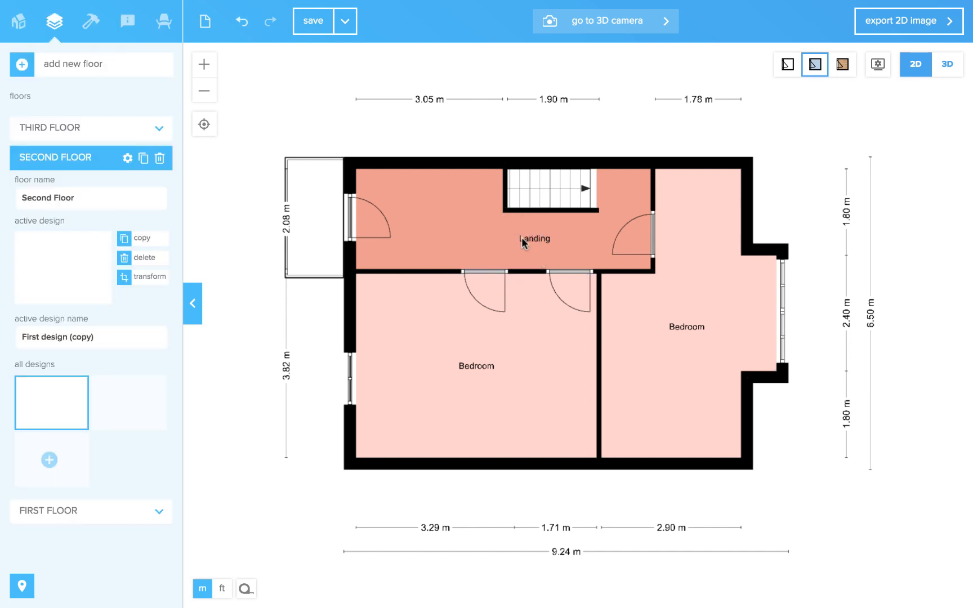
Step: Remove the extra Landing door and shift the wall between the Bedrooms to the right
{"action": "left_click", "coordinate": [89, 20]}
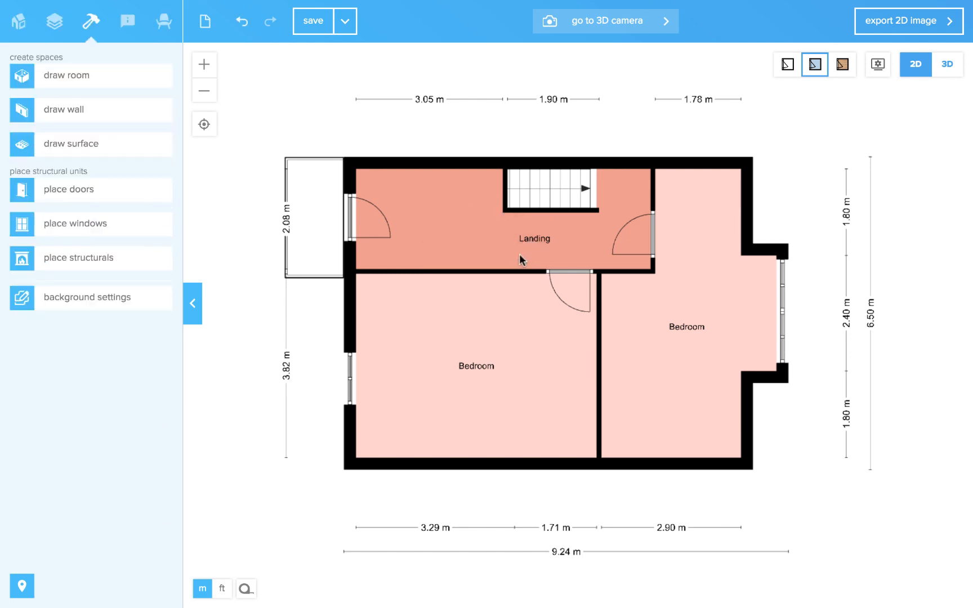
{"action": "left_click", "coordinate": [598, 348]}
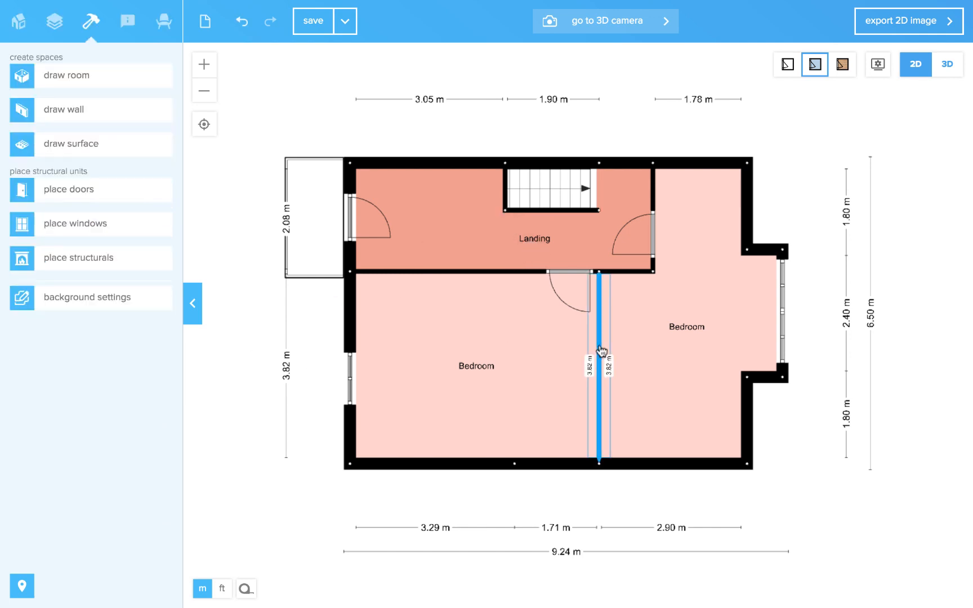
{"action": "mouse_move", "coordinate": [602, 348]}
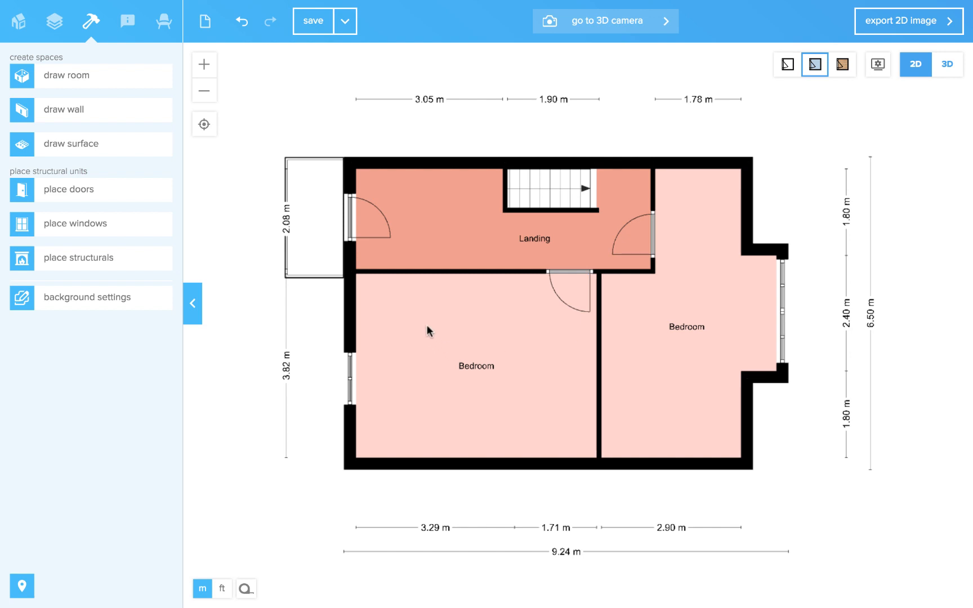
{"action": "mouse_move", "coordinate": [391, 342]}
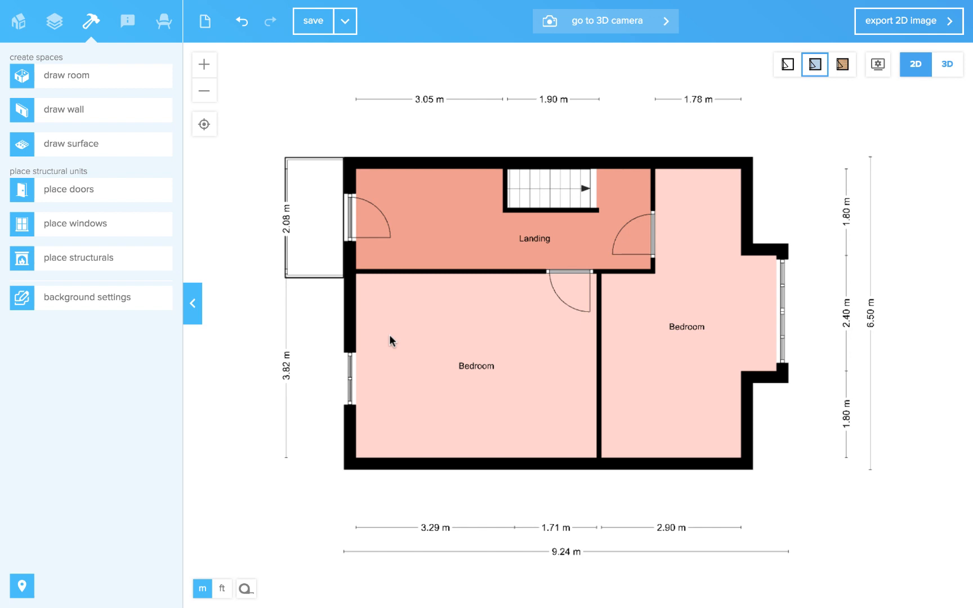
{"action": "mouse_move", "coordinate": [688, 296]}
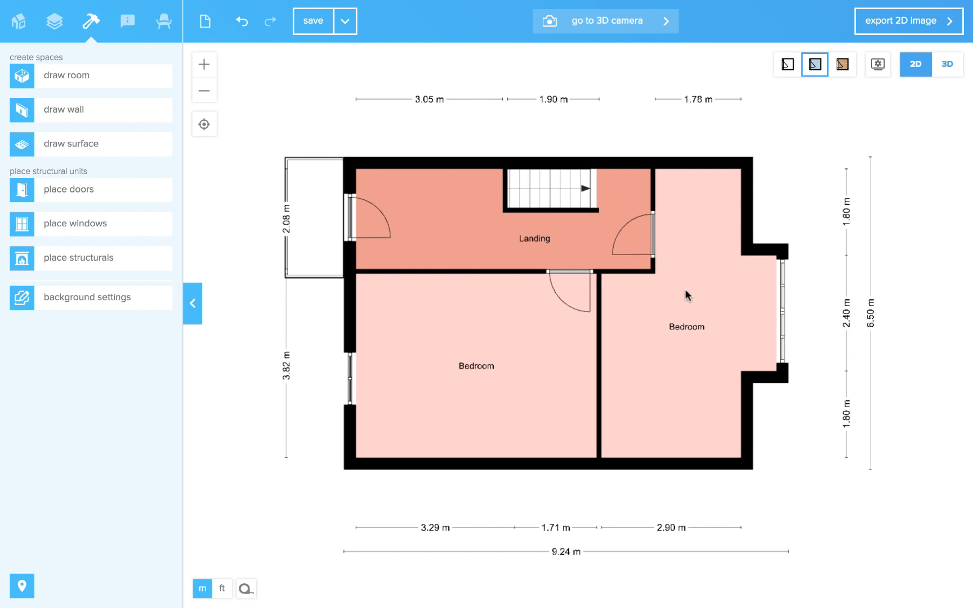
{"action": "left_click", "coordinate": [608, 330]}
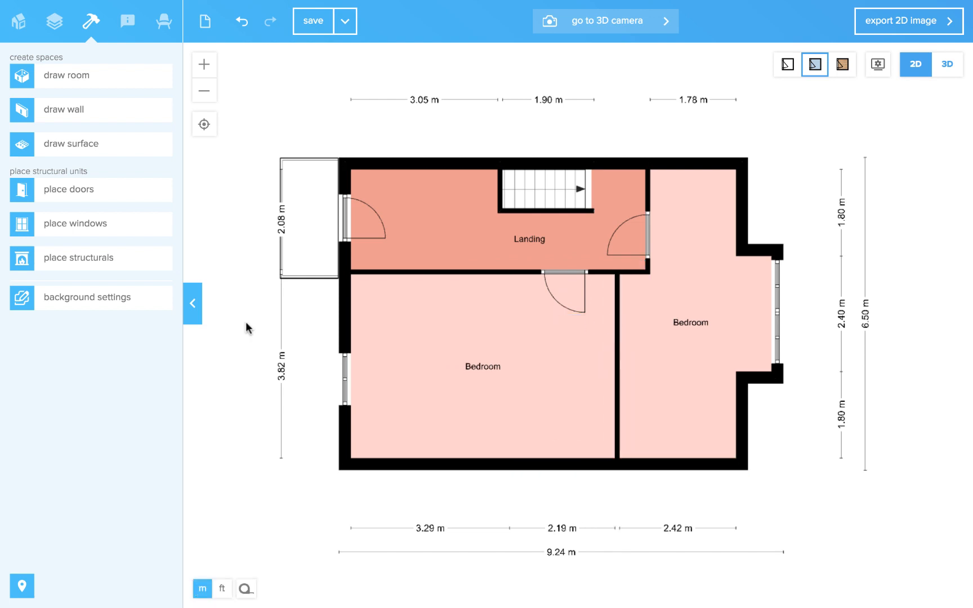
Step: Save the Second Floor design as a new variant named 'Third design'
{"action": "left_click", "coordinate": [346, 20]}
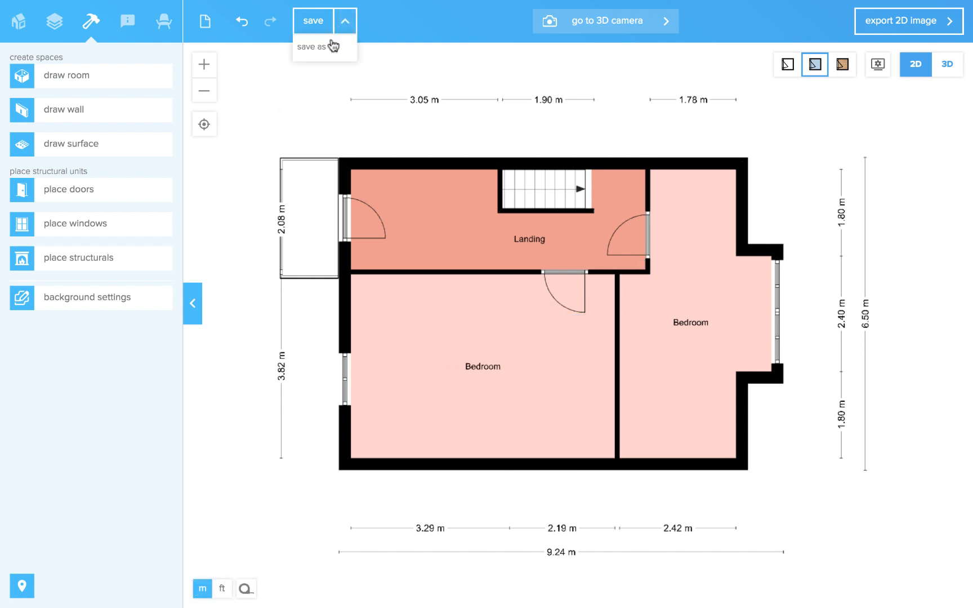
{"action": "mouse_move", "coordinate": [322, 50]}
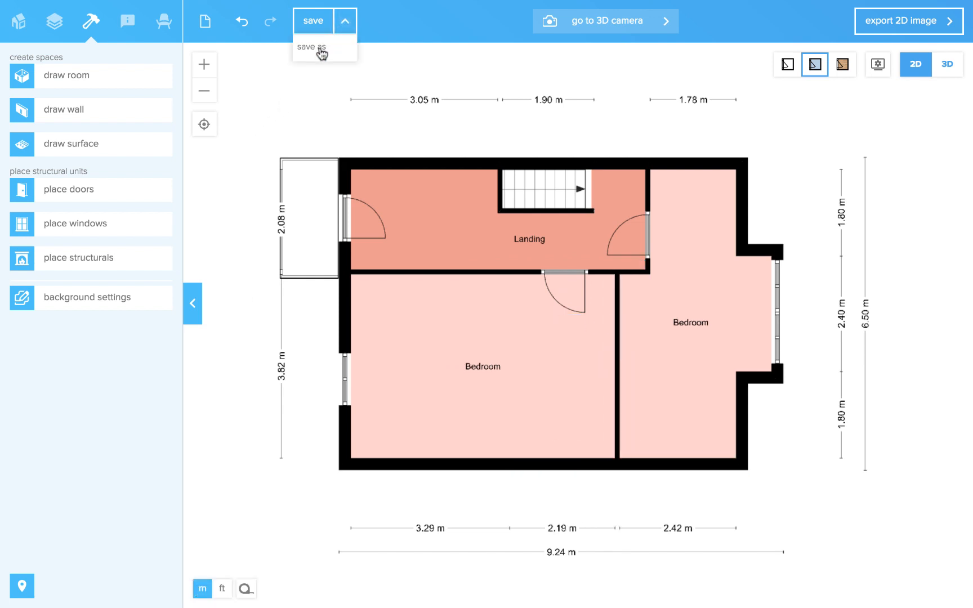
{"action": "mouse_move", "coordinate": [296, 112]}
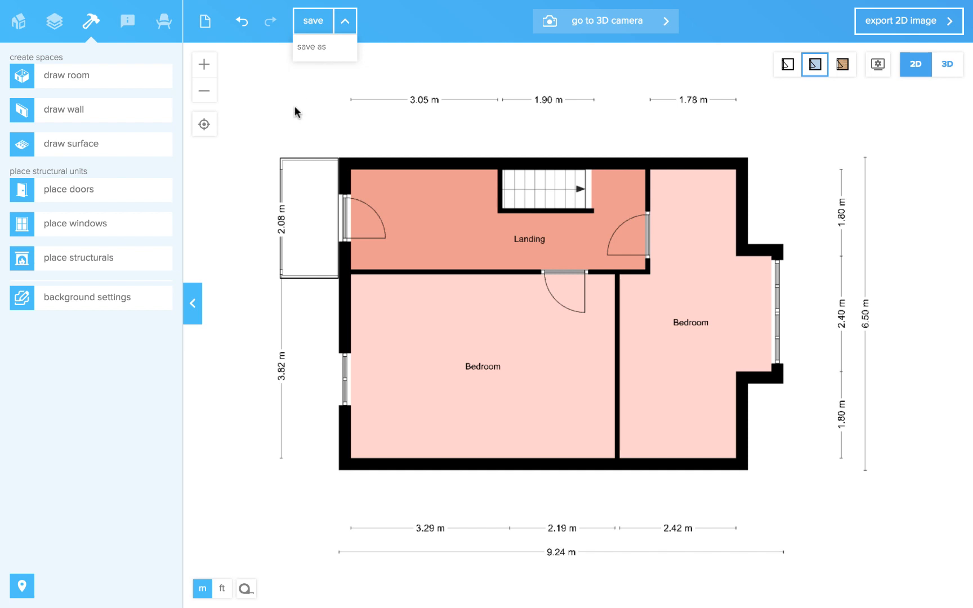
{"action": "left_click", "coordinate": [54, 21]}
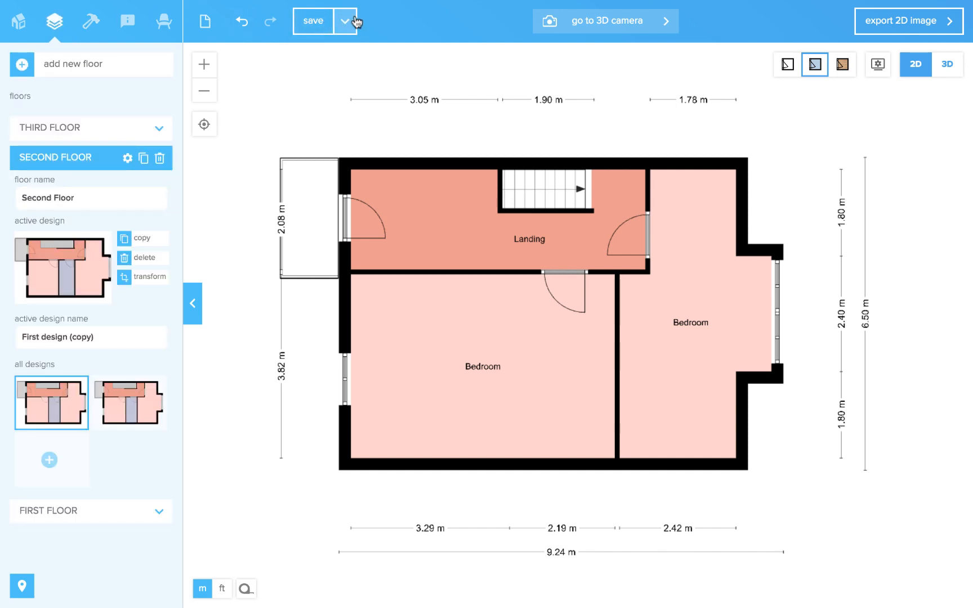
{"action": "left_click", "coordinate": [346, 20]}
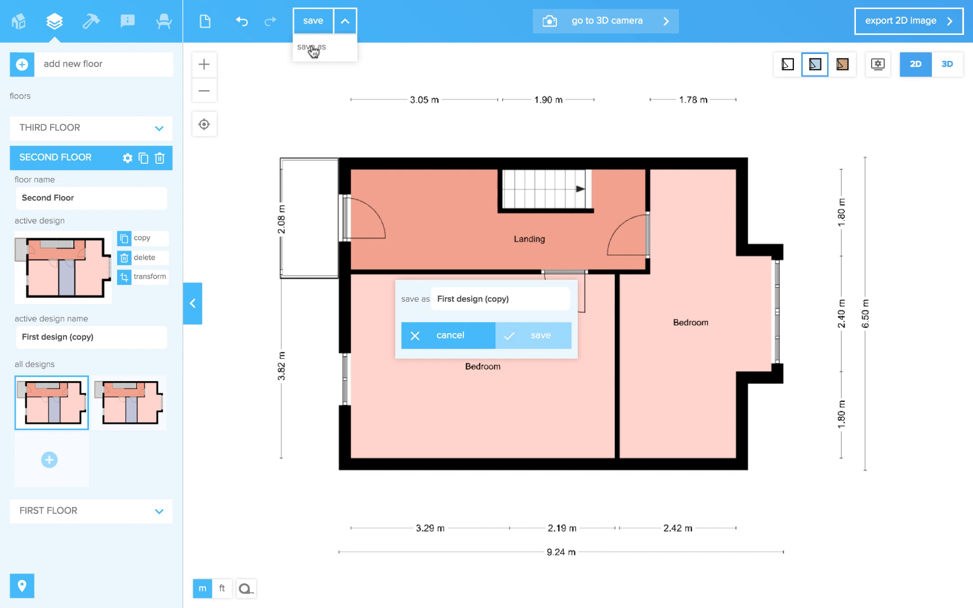
{"action": "left_click", "coordinate": [500, 299]}
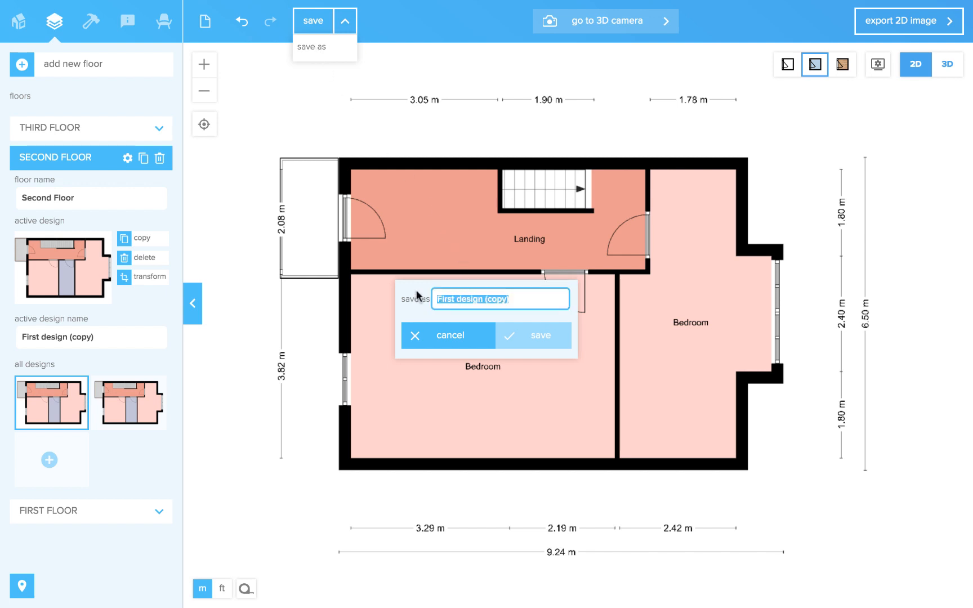
{"action": "type", "text": "Third des"}
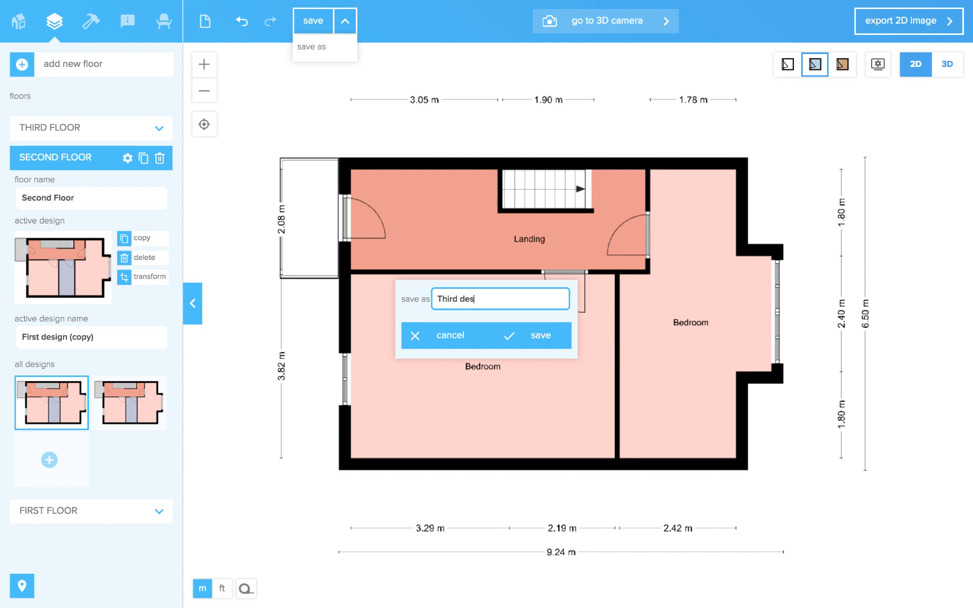
{"action": "left_click", "coordinate": [536, 335]}
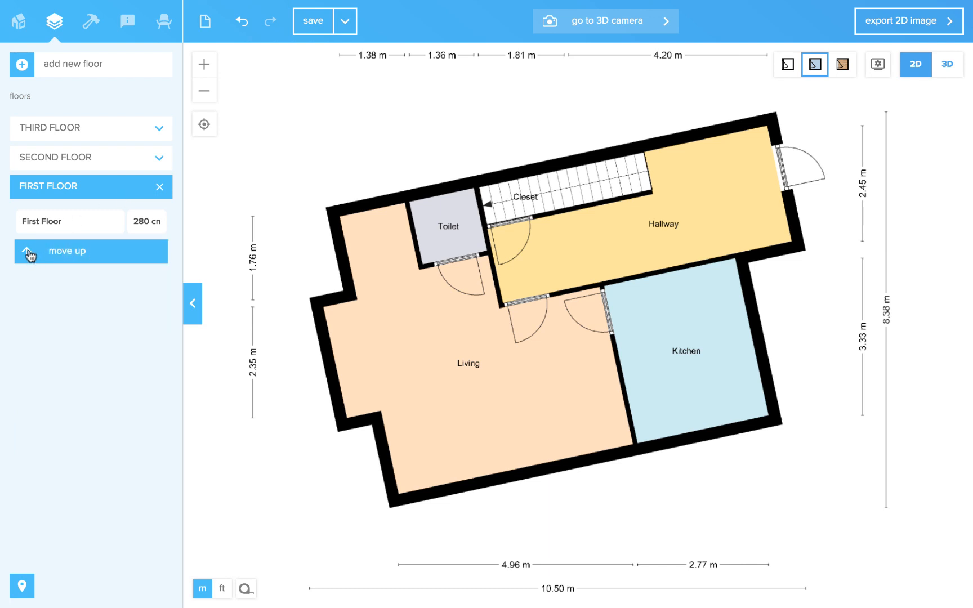
Step: Move the First Floor up one level and inspect the short wall beside the Toilet
{"action": "left_click", "coordinate": [66, 251]}
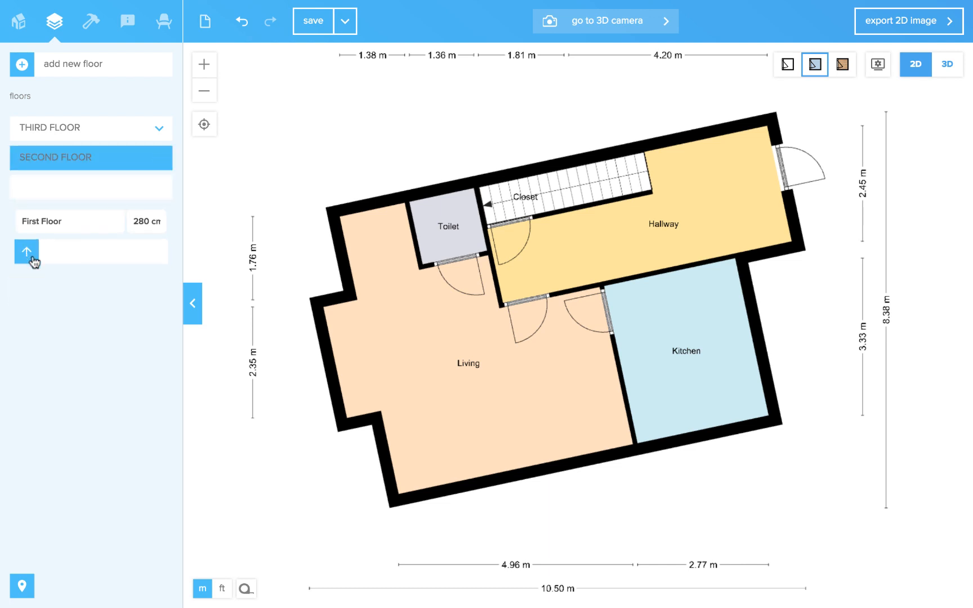
{"action": "left_click", "coordinate": [69, 221]}
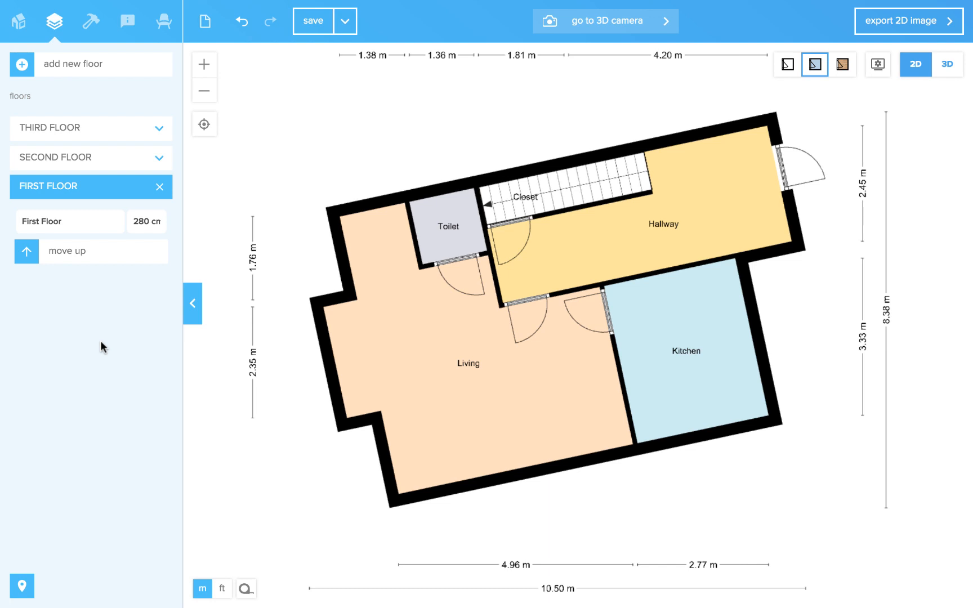
{"action": "left_click", "coordinate": [141, 222]}
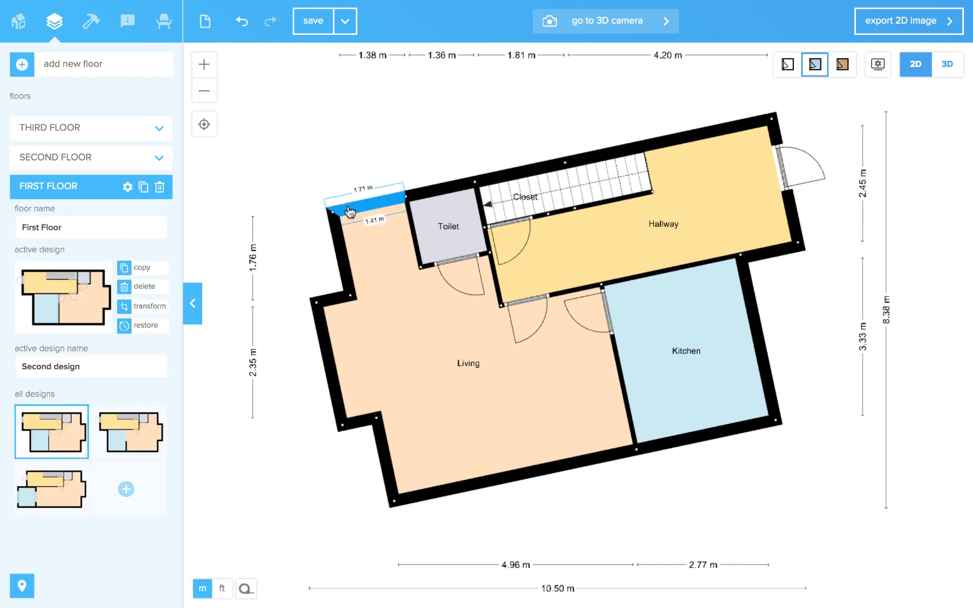
{"action": "left_click", "coordinate": [356, 205]}
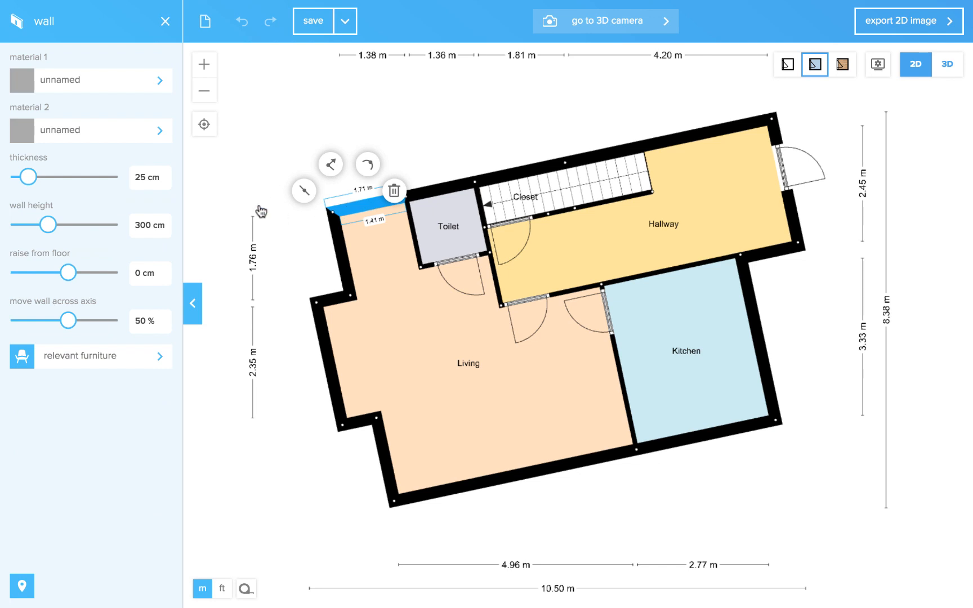
{"action": "left_click", "coordinate": [51, 21]}
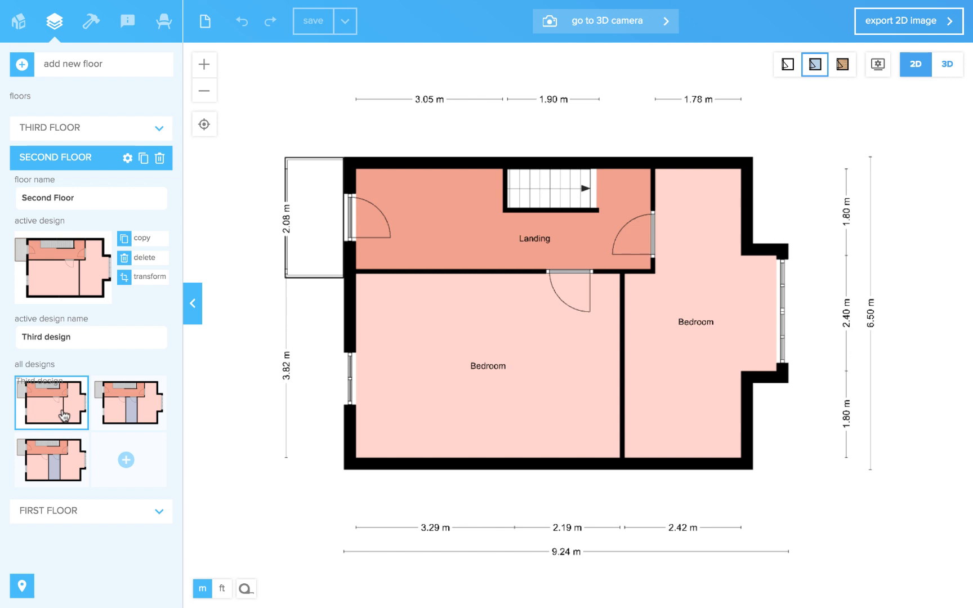
Step: Switch the First Floor to its First design, then back to its Second design
{"action": "left_click", "coordinate": [50, 460]}
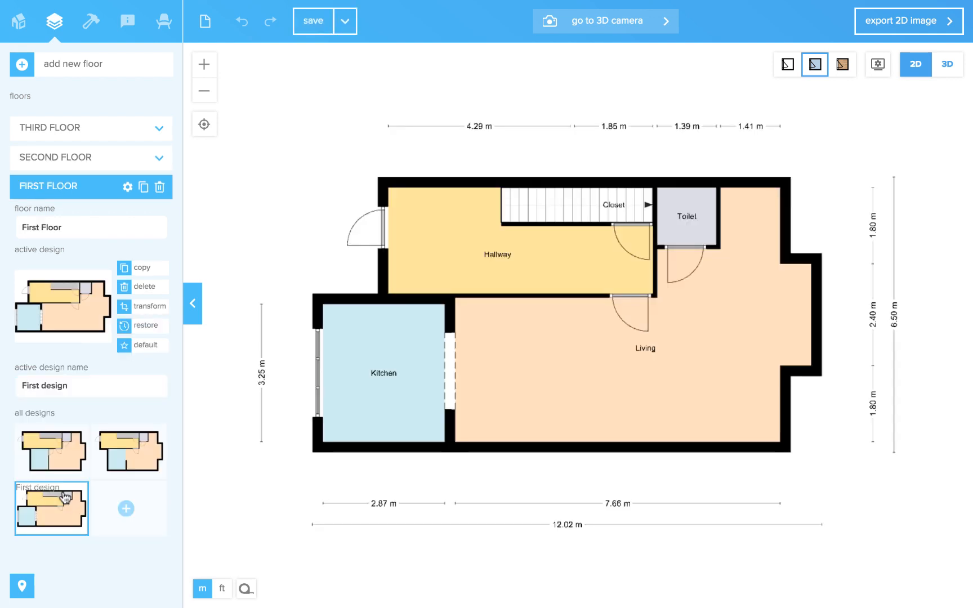
{"action": "left_click", "coordinate": [52, 450]}
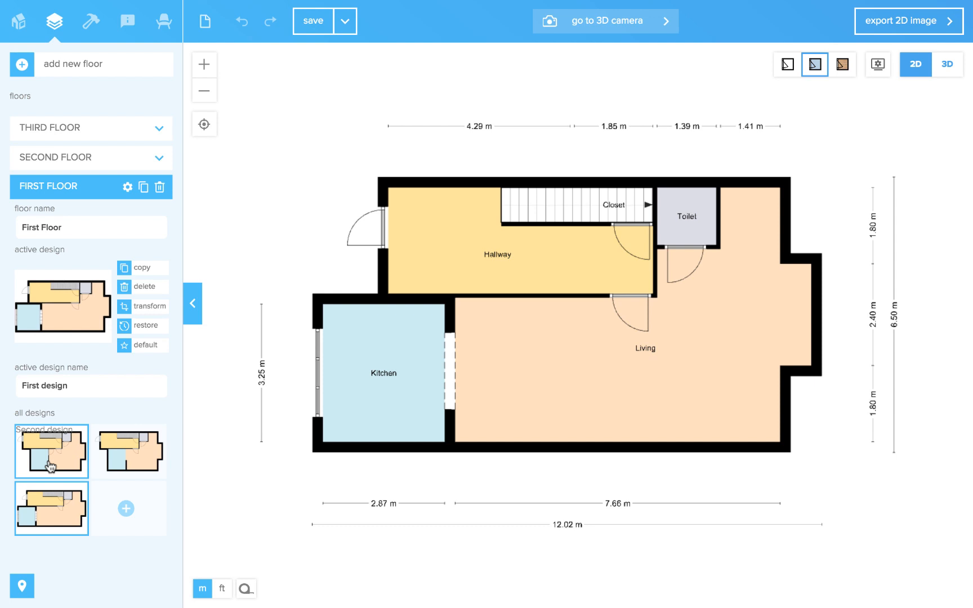
{"action": "left_click", "coordinate": [51, 452]}
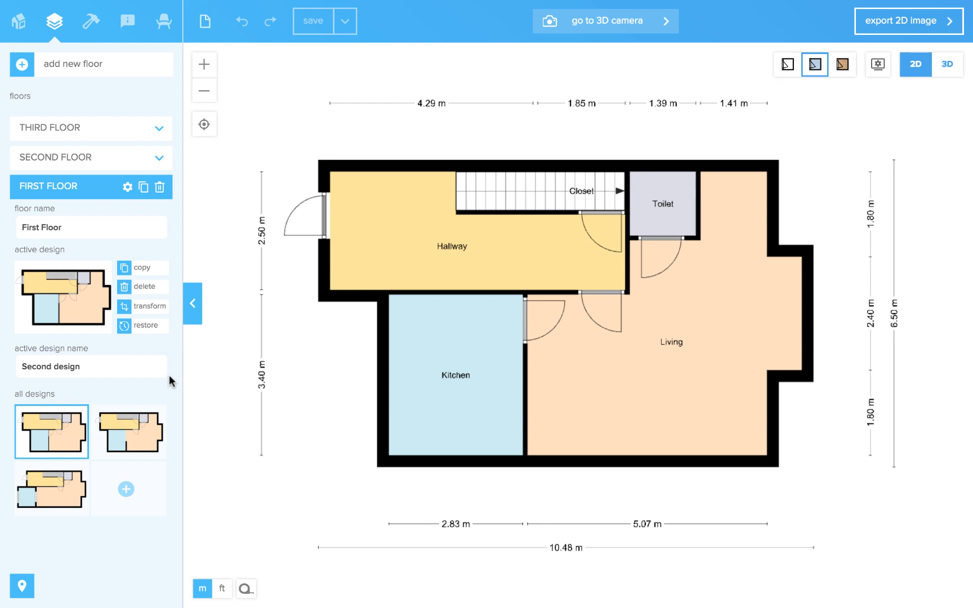
{"action": "mouse_move", "coordinate": [151, 357]}
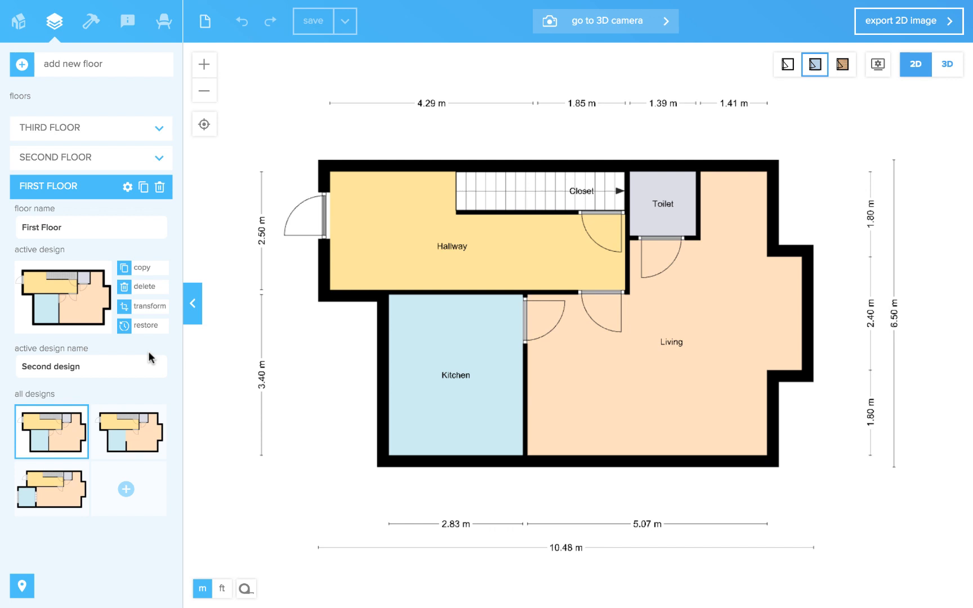
Step: Show the version history of the First Floor's Second design via Restore
{"action": "left_click", "coordinate": [144, 326]}
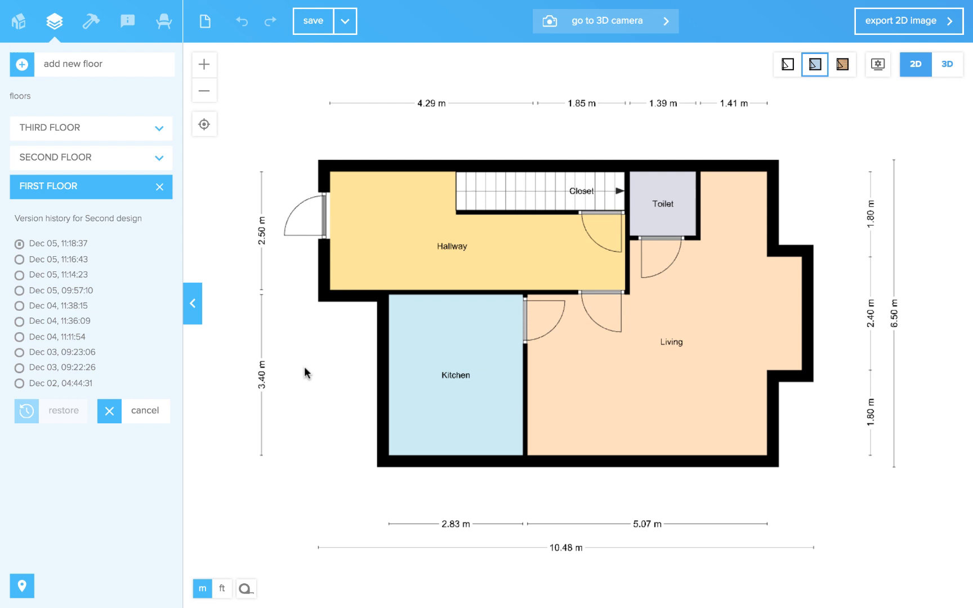
{"action": "mouse_move", "coordinate": [70, 86]}
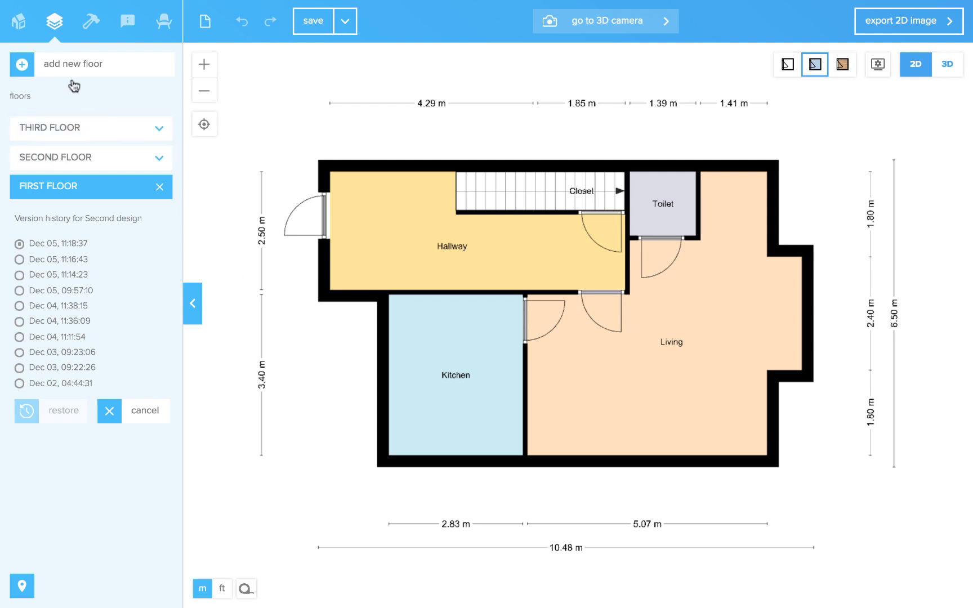
Step: Return to the dashboard and reopen the project in the editor
{"action": "left_click", "coordinate": [18, 21]}
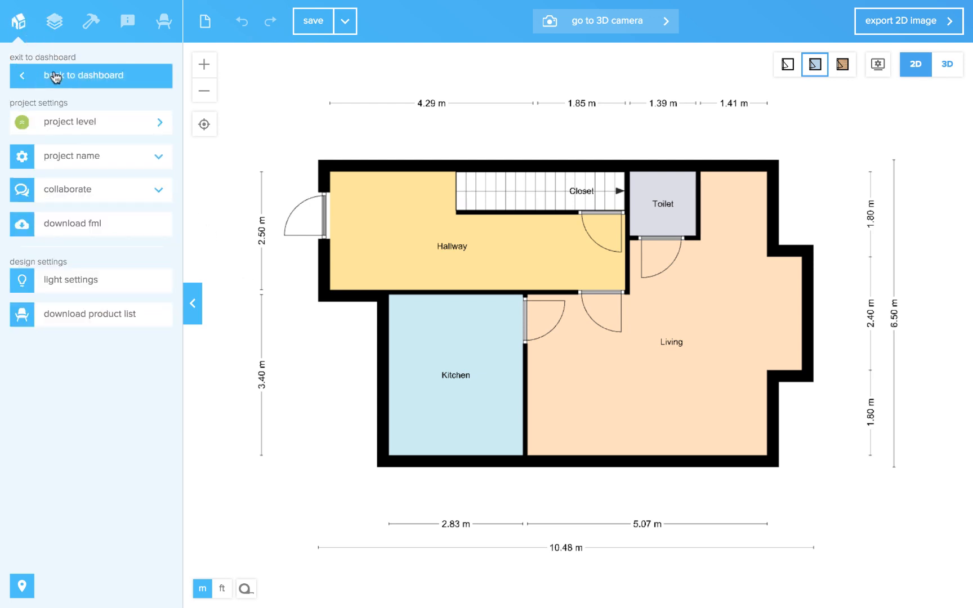
{"action": "left_click", "coordinate": [90, 75]}
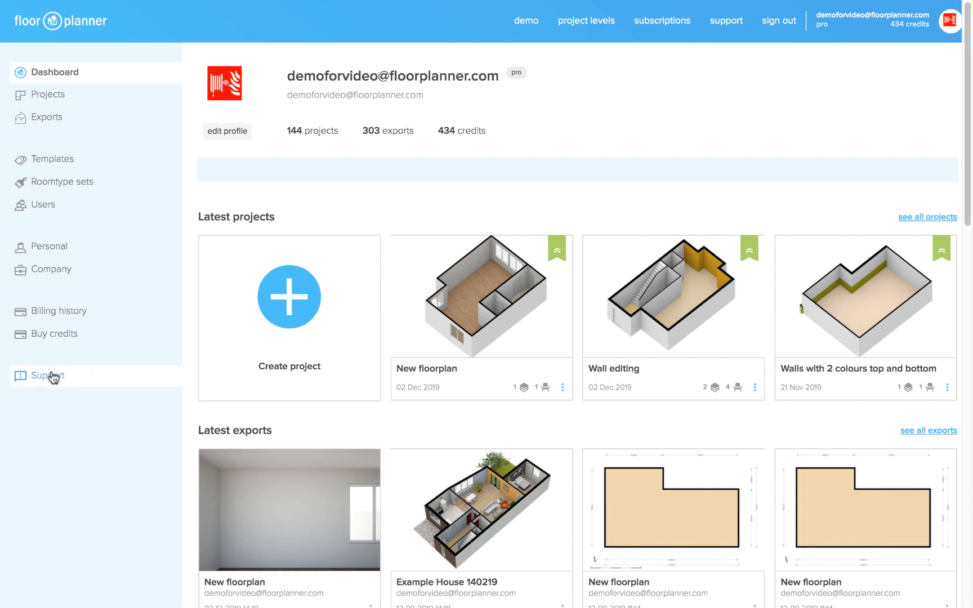
{"action": "left_click", "coordinate": [43, 376]}
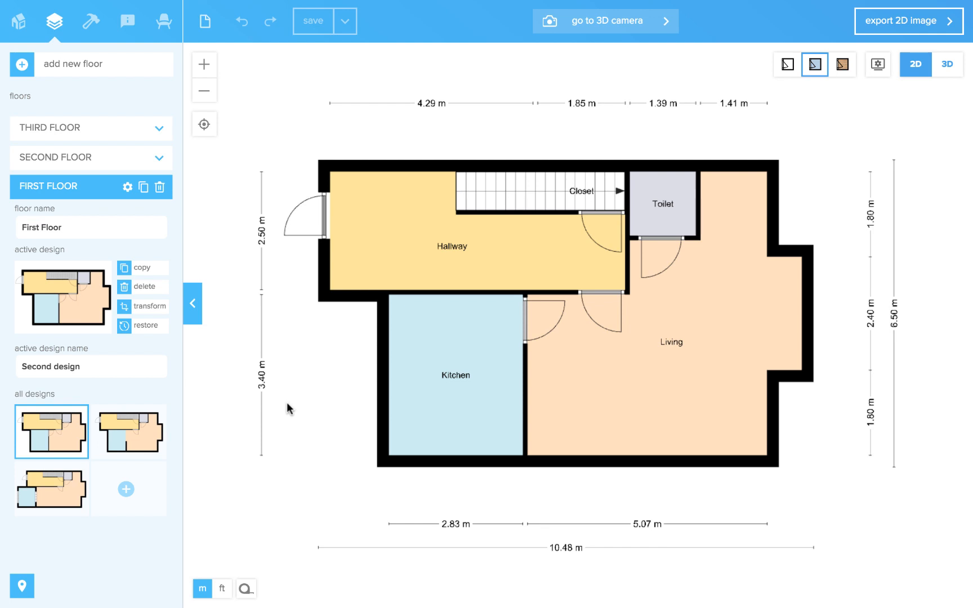
{"action": "mouse_move", "coordinate": [197, 355]}
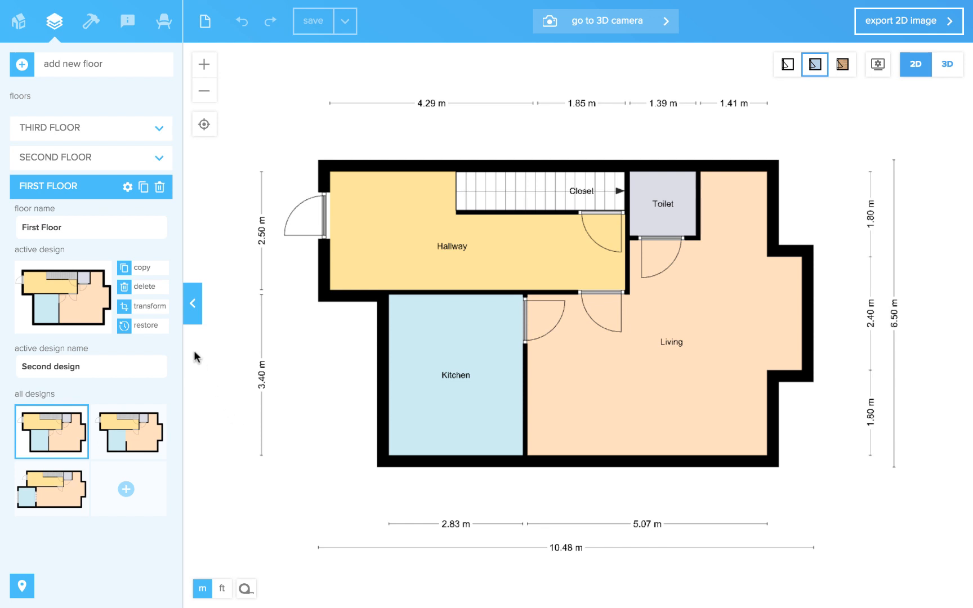
Step: Mirror the Second design left to right and rotate it by a few degrees via Transform
{"action": "left_click", "coordinate": [151, 306]}
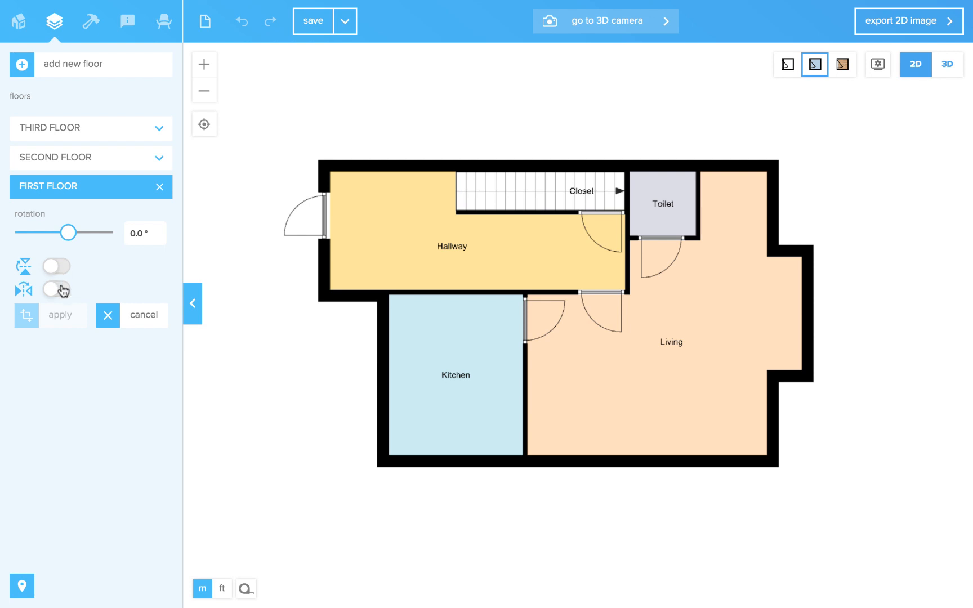
{"action": "left_click", "coordinate": [57, 289]}
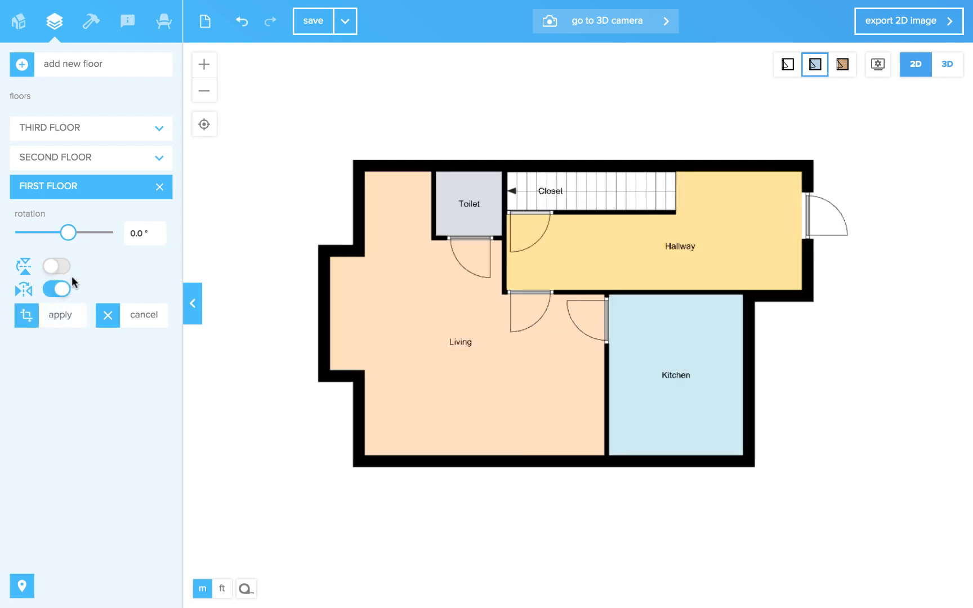
{"action": "left_click_drag", "start_coordinate": [68, 233], "coordinate": [70, 234]}
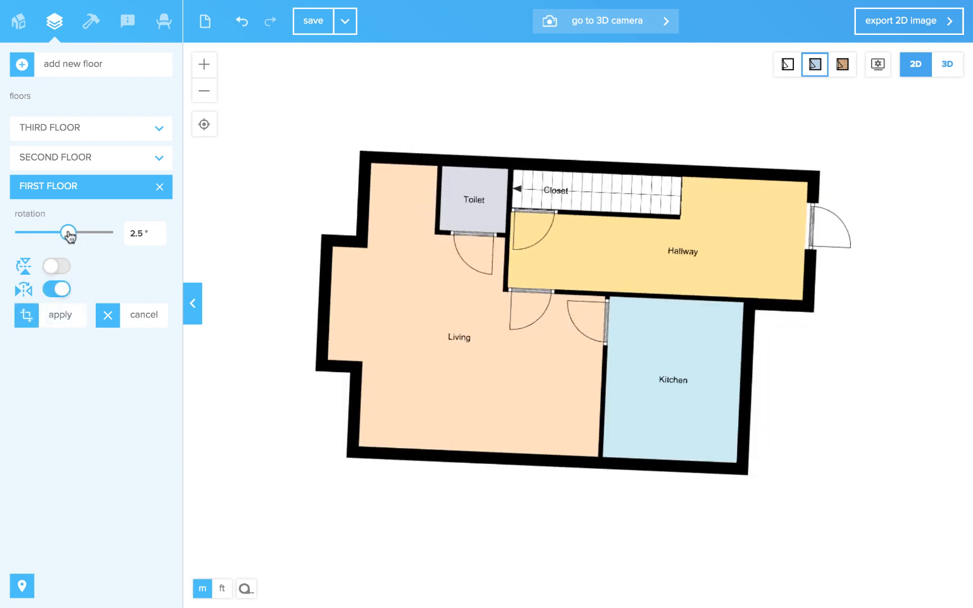
{"action": "left_click_drag", "start_coordinate": [69, 233], "coordinate": [59, 233]}
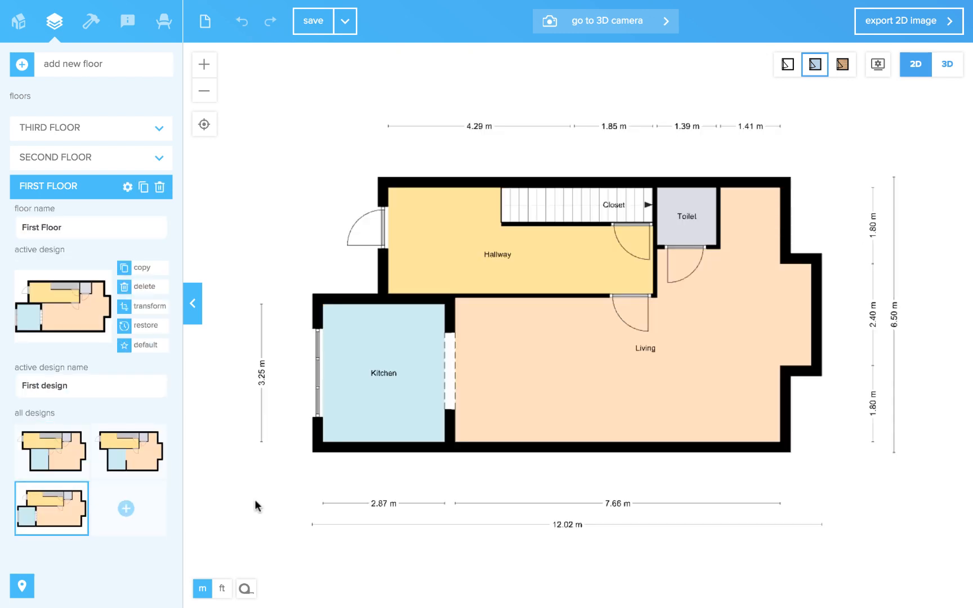
{"action": "mouse_move", "coordinate": [141, 345]}
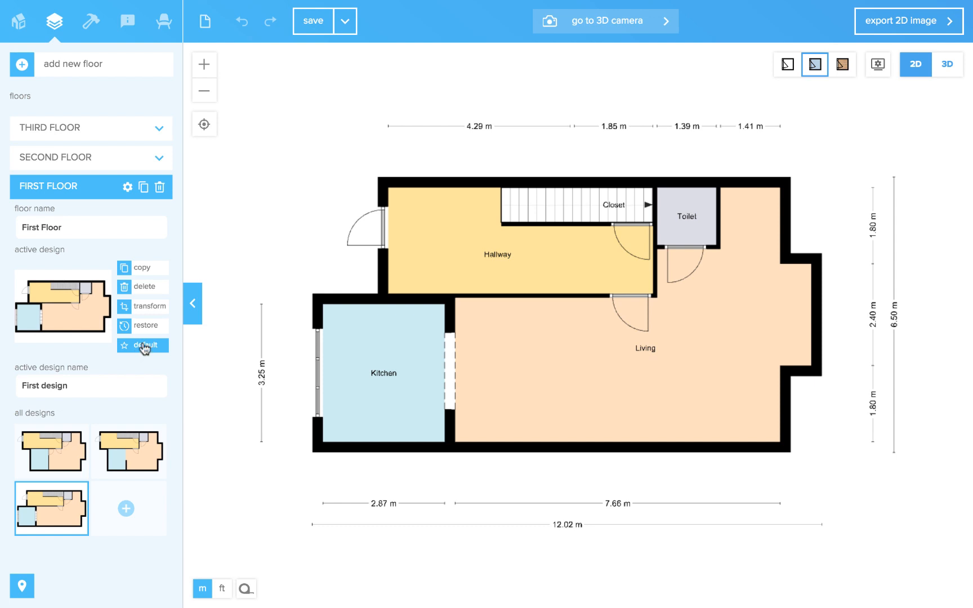
Step: Star First design as the First Floor's default design
{"action": "left_click", "coordinate": [142, 346]}
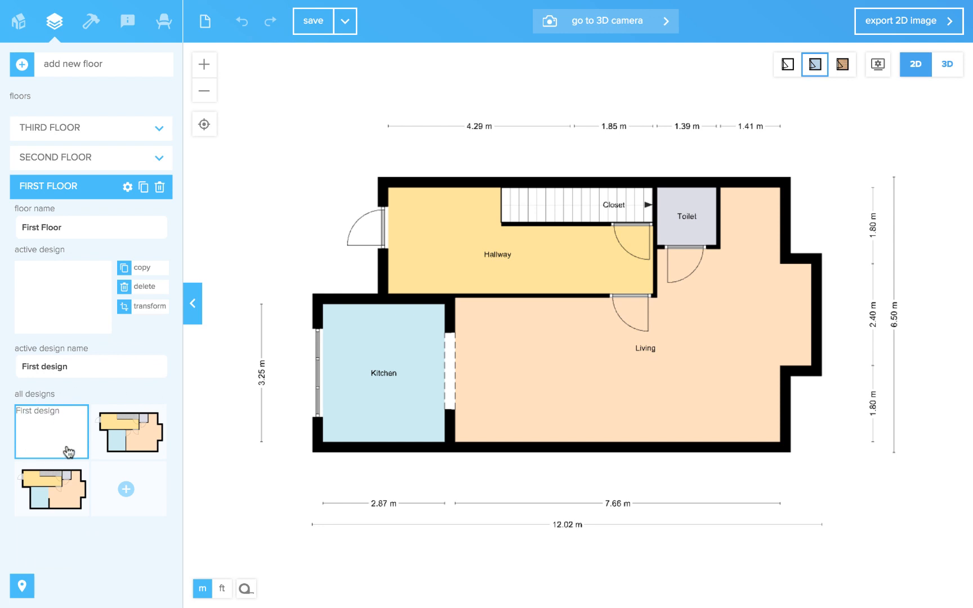